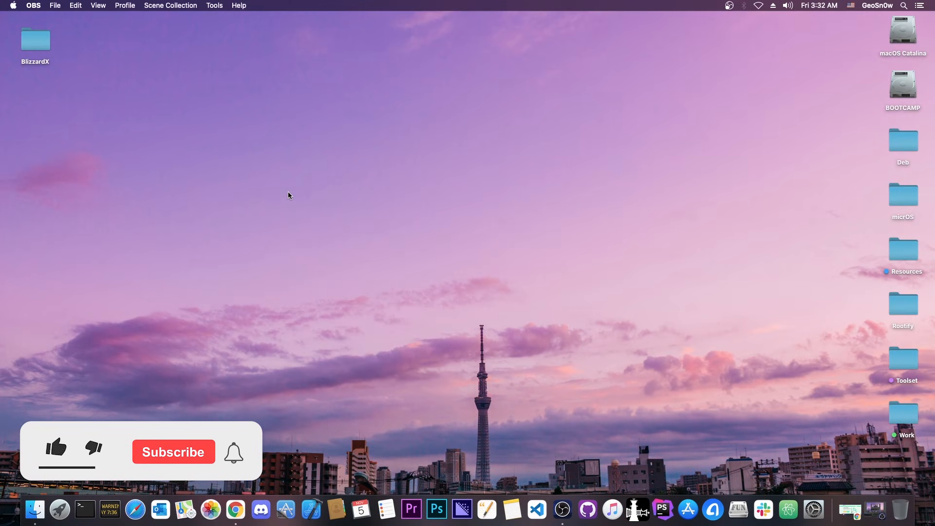
View the StarzSoft KeyPass iPhone unlocker page in the first Chrome tab.
{"action": "left_click", "coordinate": [54, 446]}
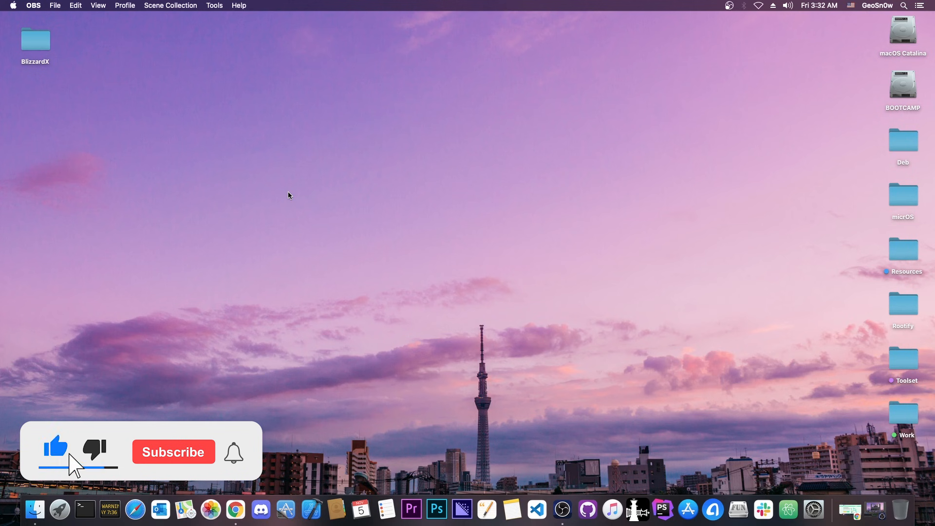
{"action": "left_click", "coordinate": [173, 452]}
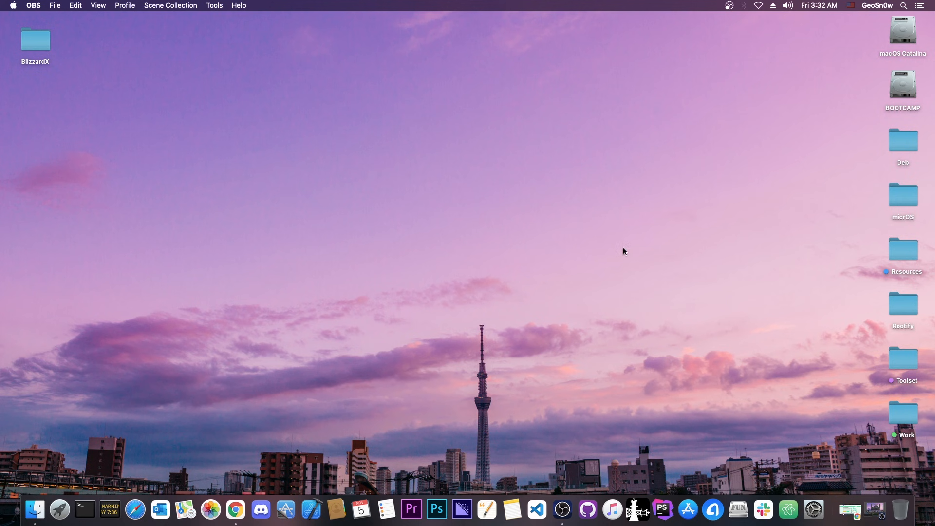
{"action": "mouse_move", "coordinate": [657, 263]}
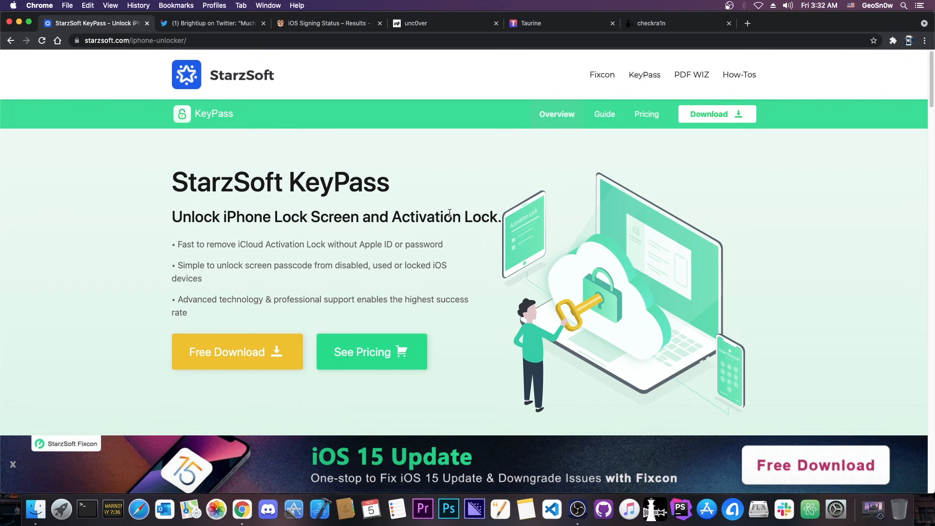
{"action": "mouse_move", "coordinate": [395, 215]}
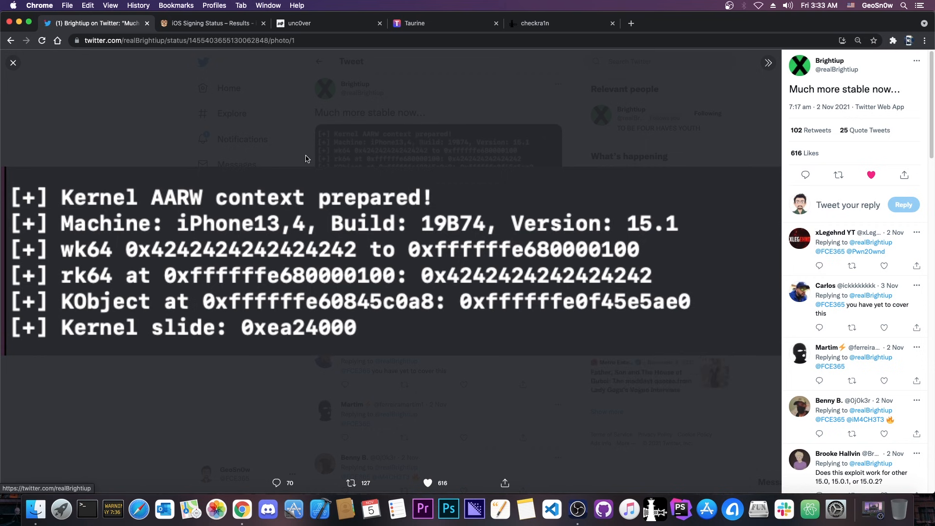
{"action": "mouse_move", "coordinate": [236, 224]}
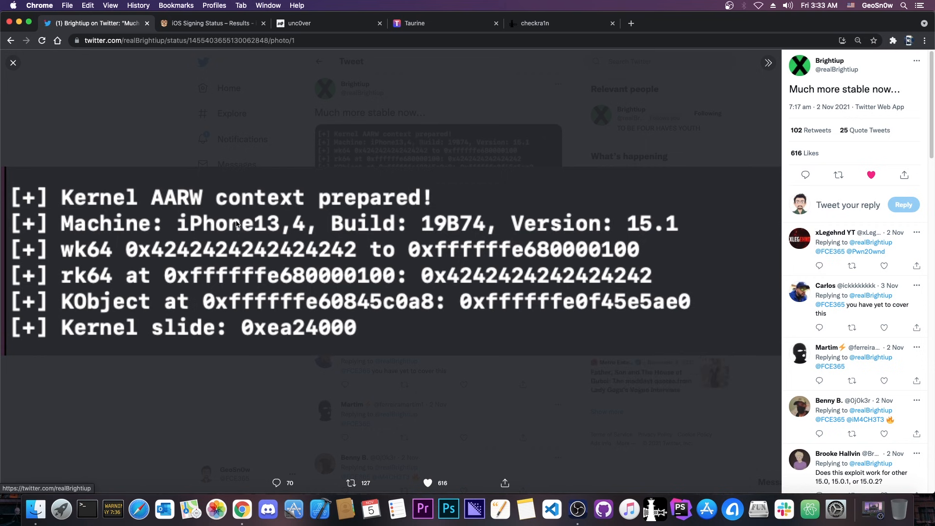
{"action": "mouse_move", "coordinate": [279, 216]}
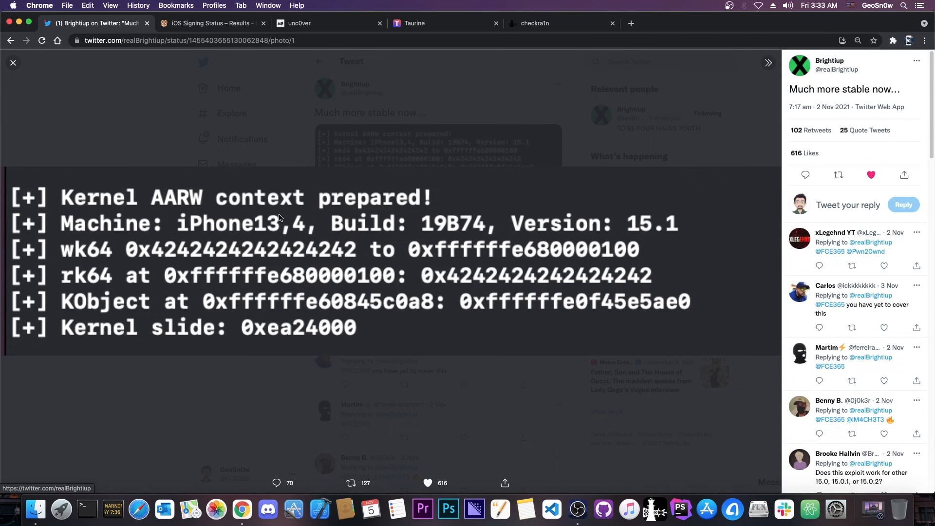
{"action": "mouse_move", "coordinate": [644, 227]}
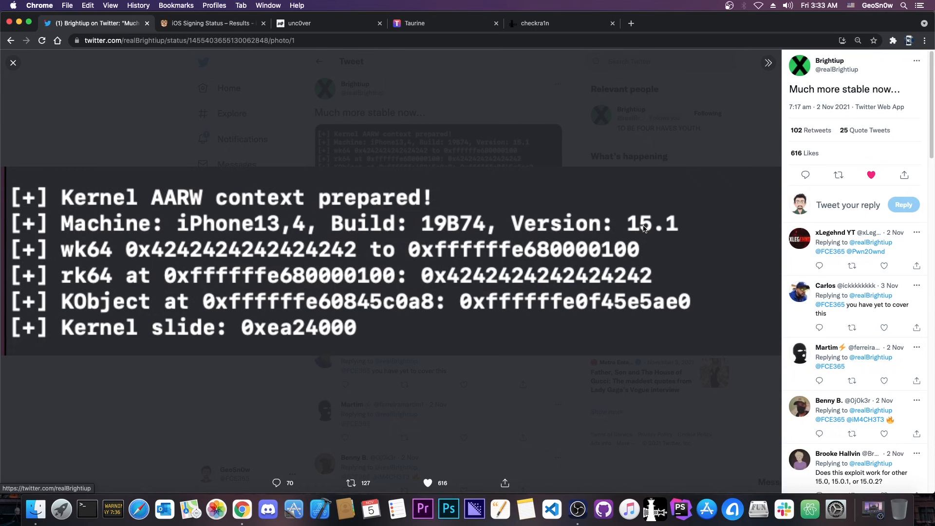
Check the iPhone12,3 signing list (iOS 15.1 signed), then return to the exploit tweet.
{"action": "left_click", "coordinate": [208, 23]}
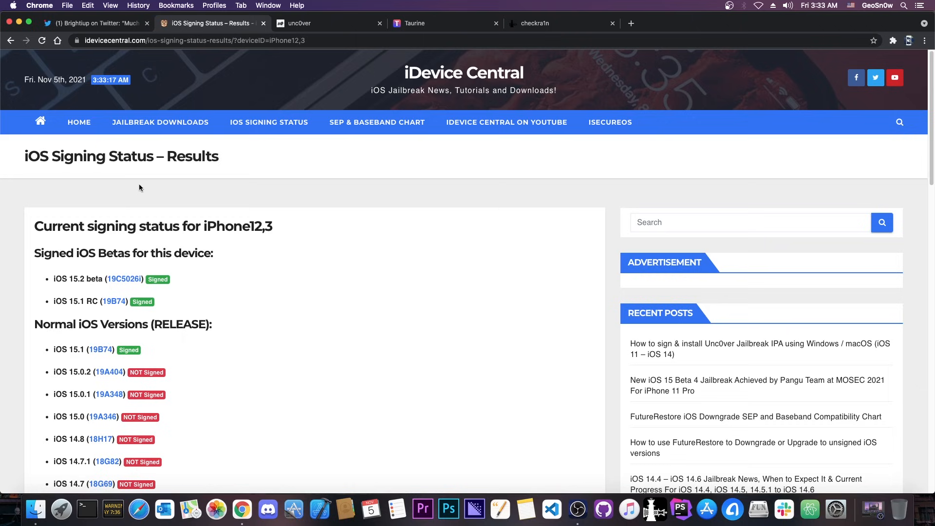
{"action": "scroll", "scroll_direction": "down", "scroll_amount": 3}
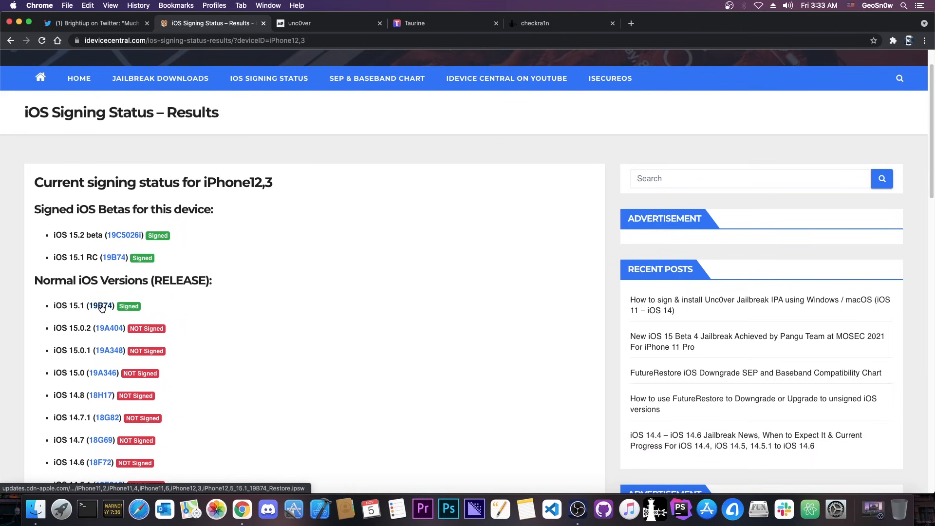
{"action": "left_click", "coordinate": [97, 23]}
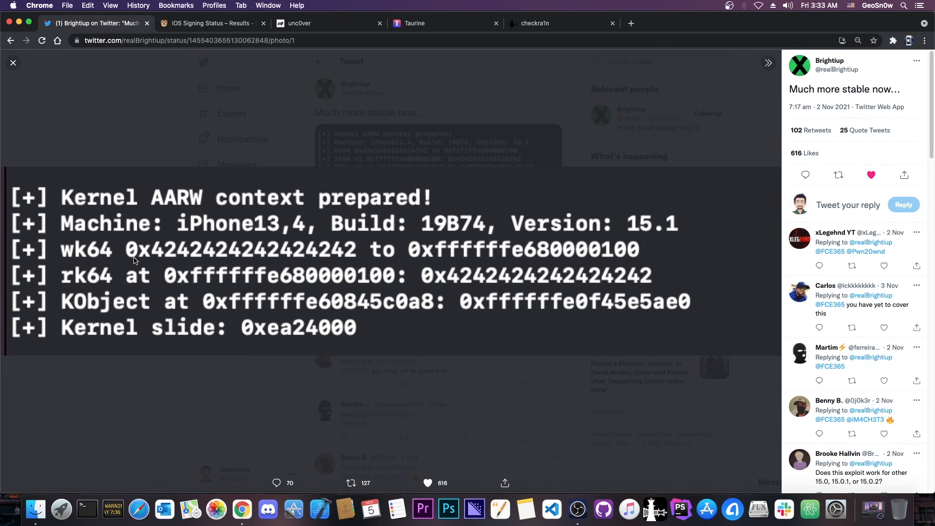
{"action": "mouse_move", "coordinate": [105, 255]}
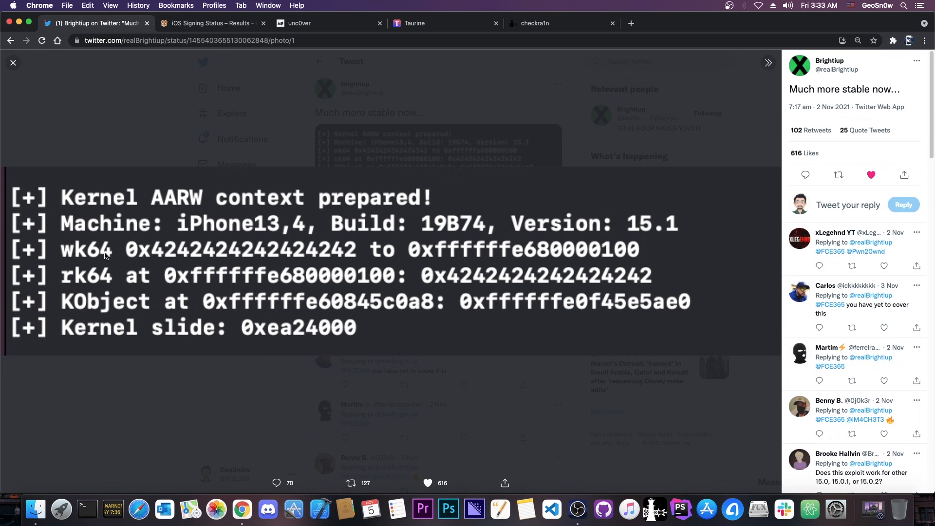
{"action": "mouse_move", "coordinate": [113, 286]}
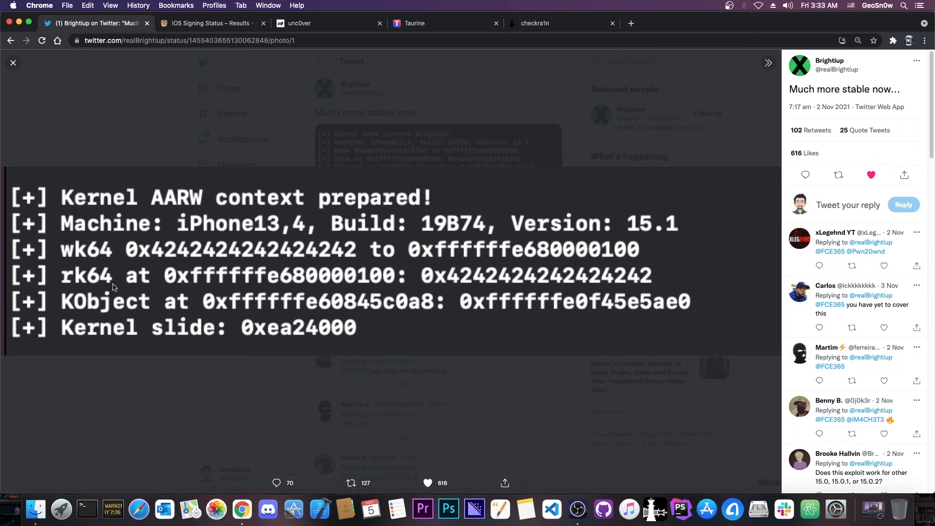
{"action": "mouse_move", "coordinate": [109, 254]}
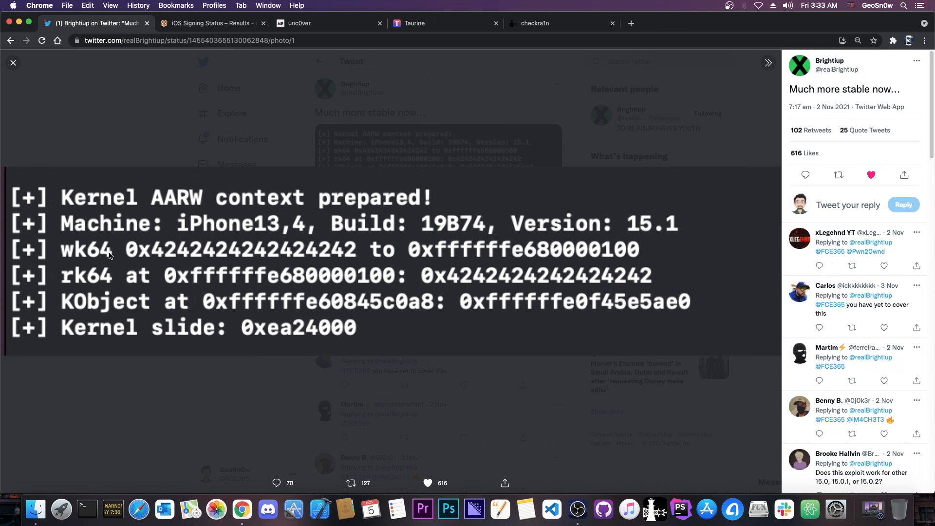
{"action": "mouse_move", "coordinate": [422, 279]}
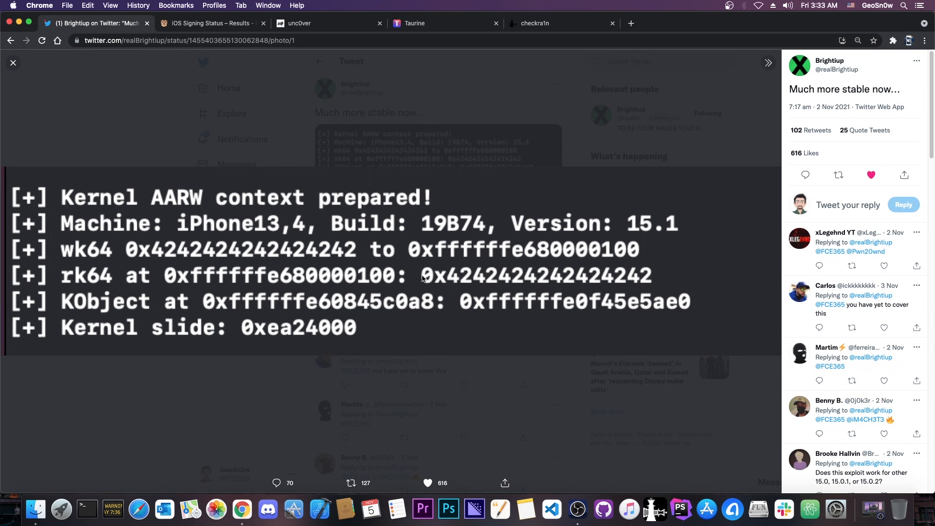
{"action": "mouse_move", "coordinate": [591, 255]}
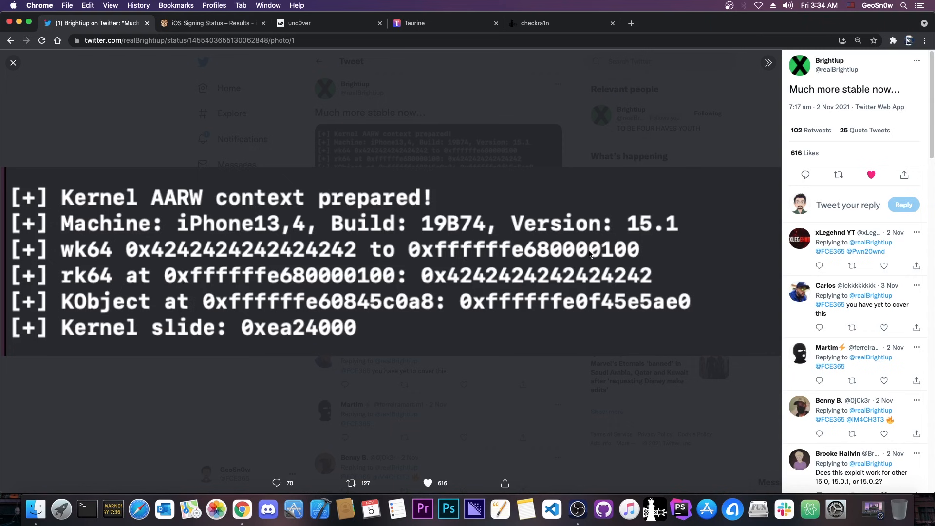
{"action": "mouse_move", "coordinate": [93, 257]}
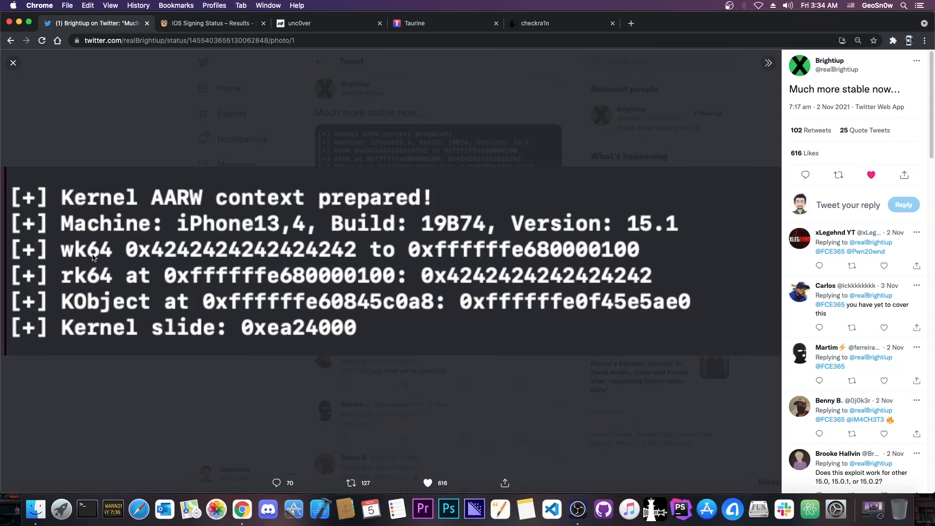
{"action": "mouse_move", "coordinate": [80, 282]}
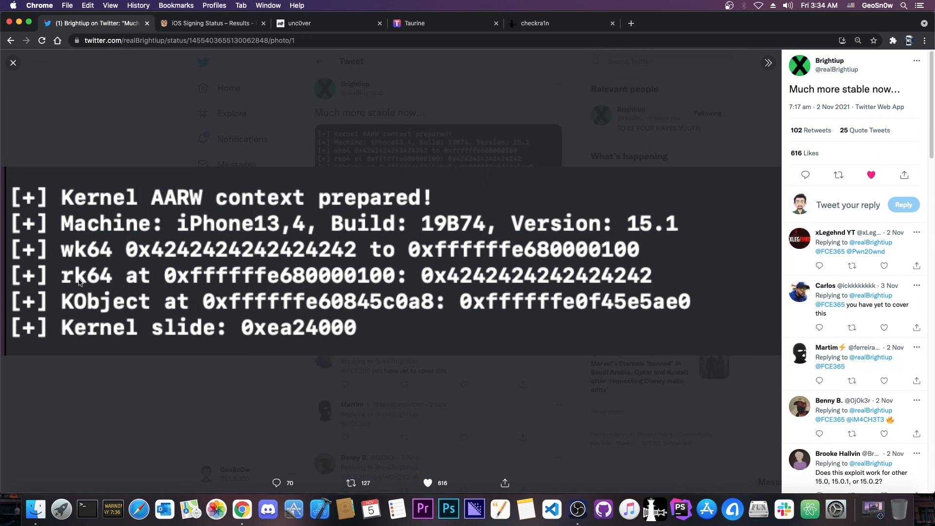
{"action": "mouse_move", "coordinate": [274, 284]}
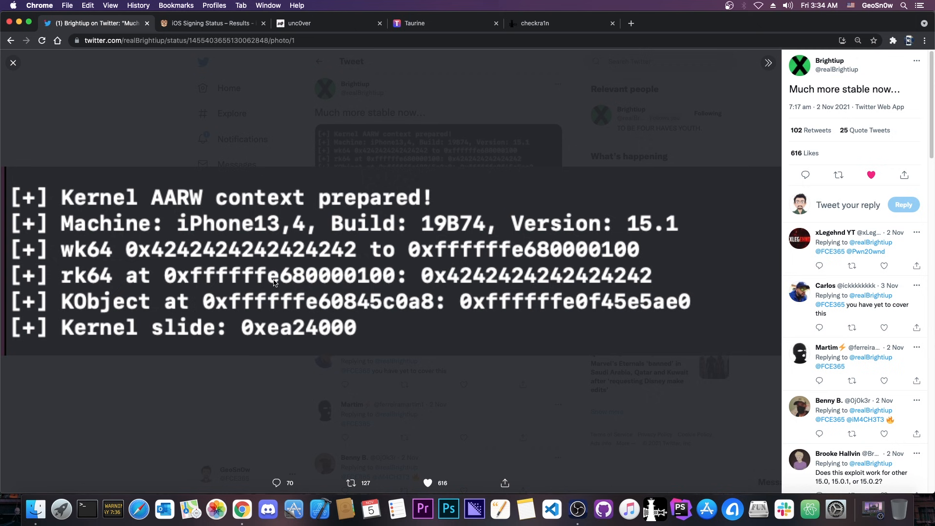
{"action": "mouse_move", "coordinate": [75, 256]}
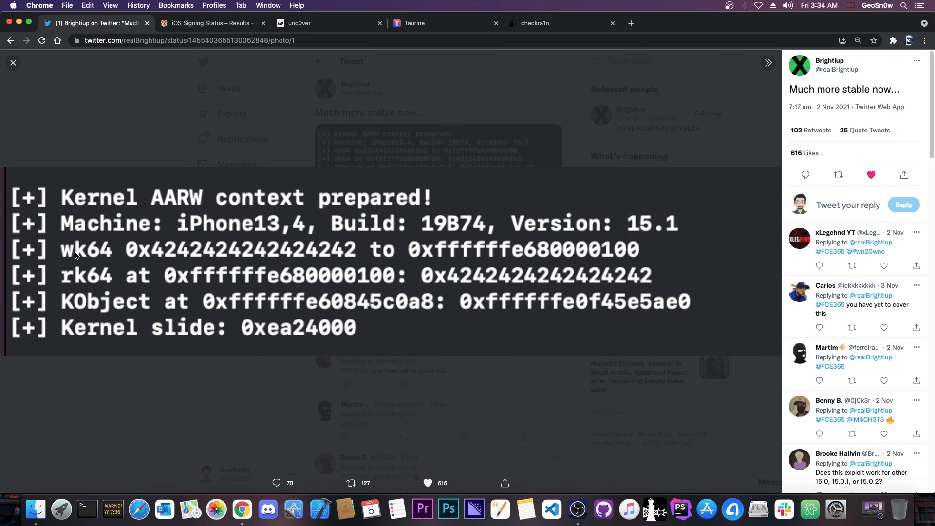
{"action": "mouse_move", "coordinate": [116, 249]}
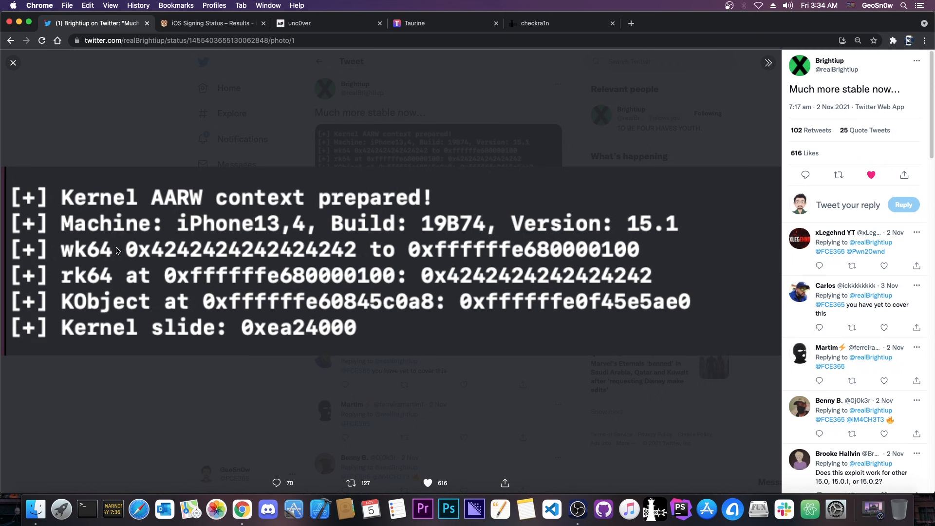
{"action": "mouse_move", "coordinate": [176, 251]}
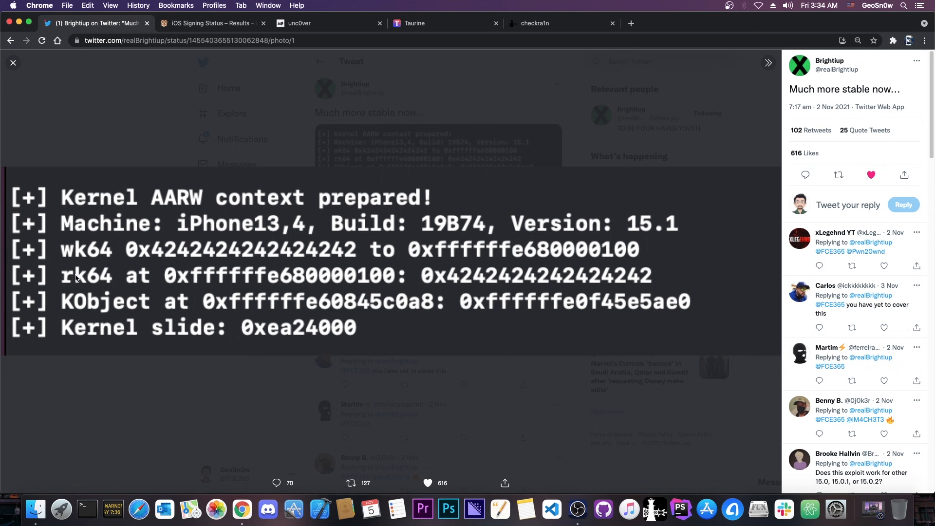
{"action": "mouse_move", "coordinate": [355, 266]}
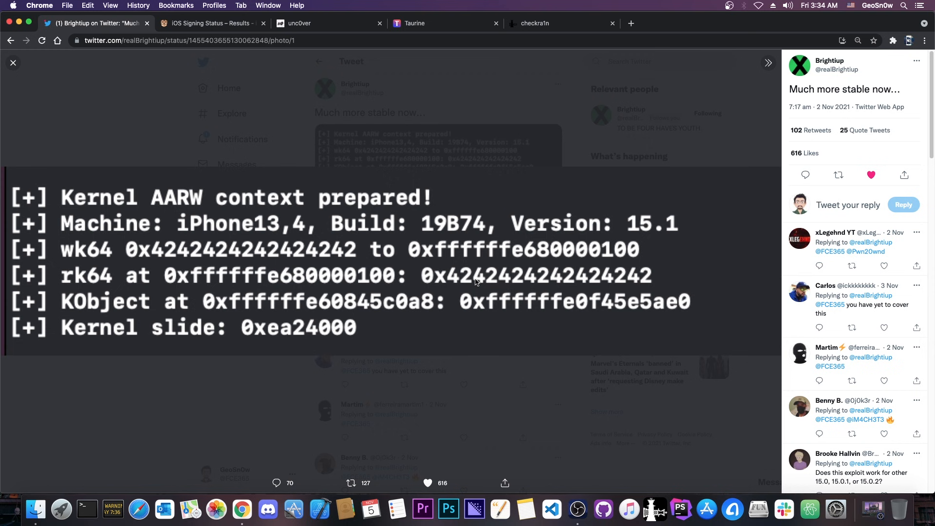
{"action": "mouse_move", "coordinate": [386, 273]}
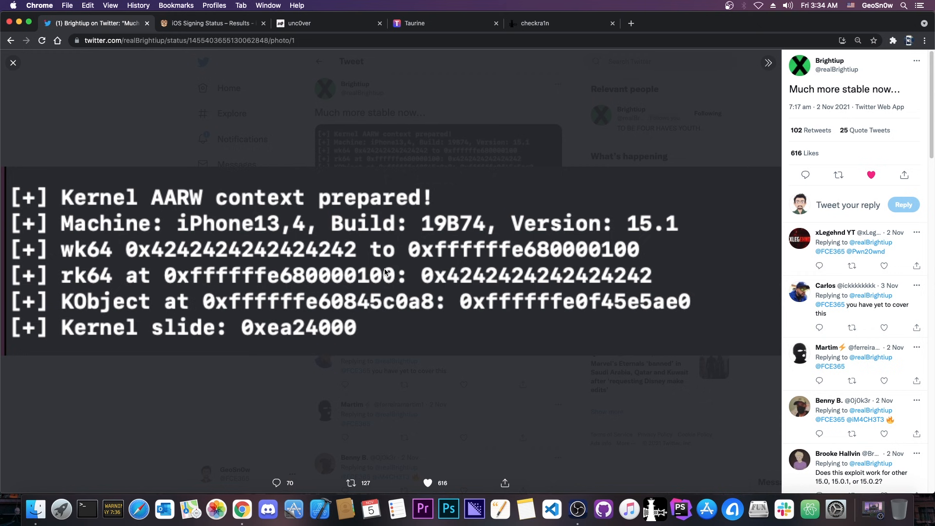
{"action": "mouse_move", "coordinate": [171, 305]}
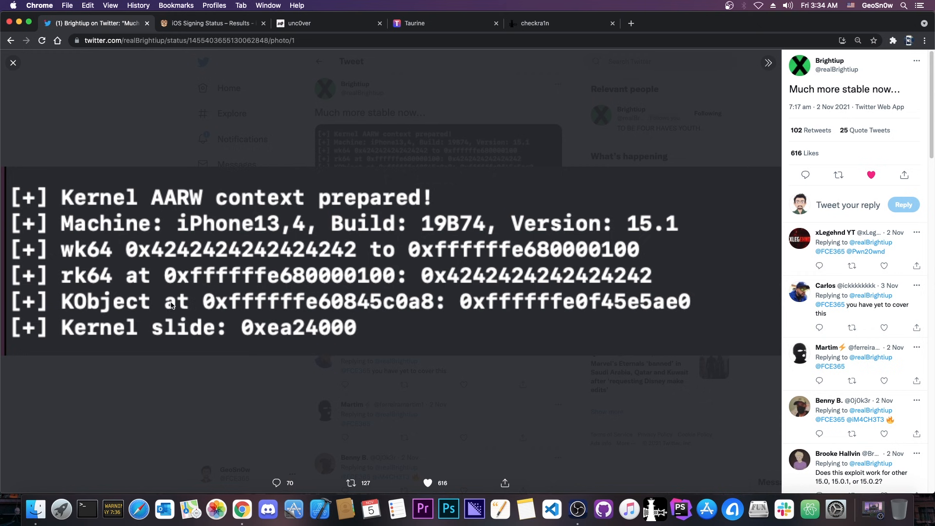
Close the enlarged iOS 15.1 kernel exploit screenshot to show the full tweet and replies.
{"action": "left_click", "coordinate": [14, 62]}
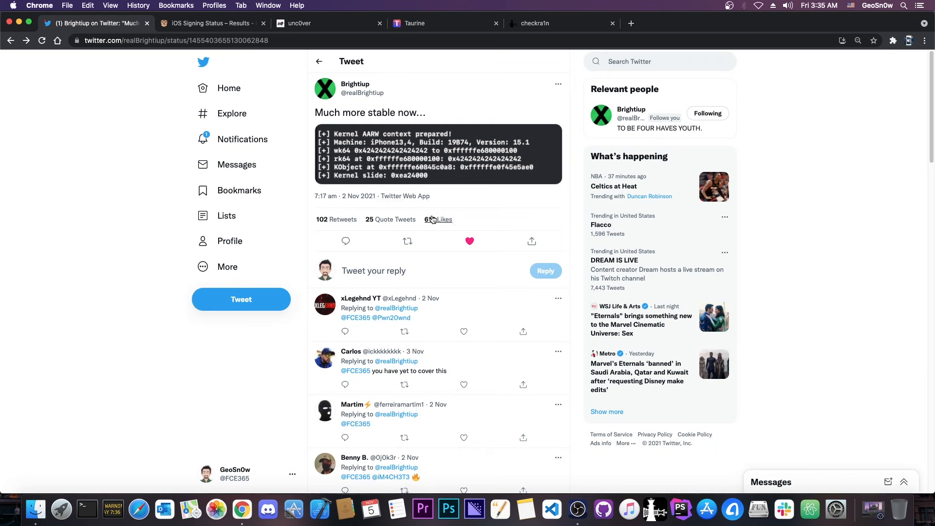
{"action": "mouse_move", "coordinate": [408, 179]}
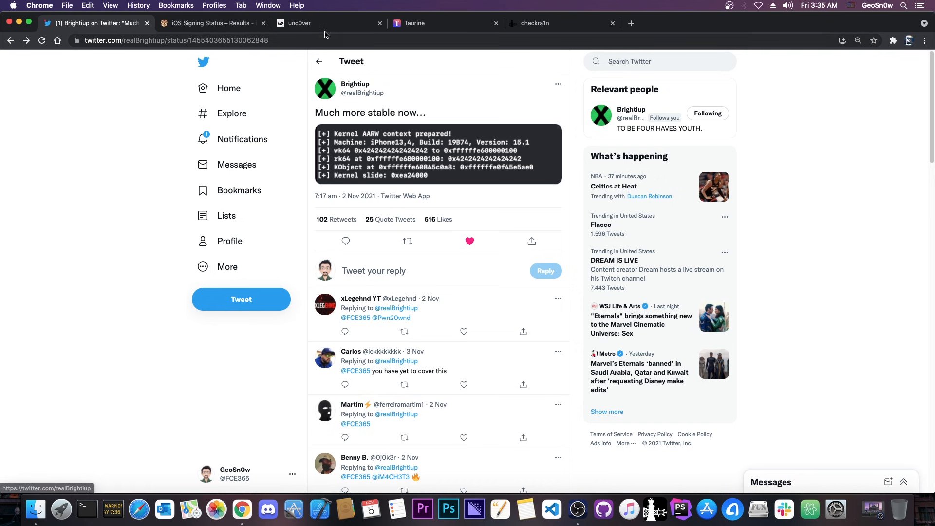
Show the iPhone12,3 signing list with older releases from iOS 15.0.2 to 14.3 not signed.
{"action": "left_click", "coordinate": [209, 24]}
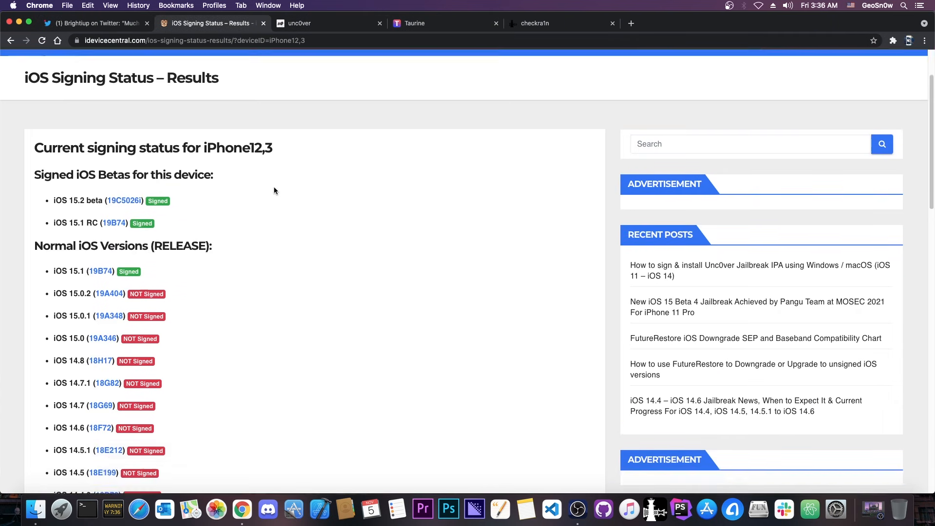
{"action": "scroll", "scroll_direction": "down", "scroll_amount": 3}
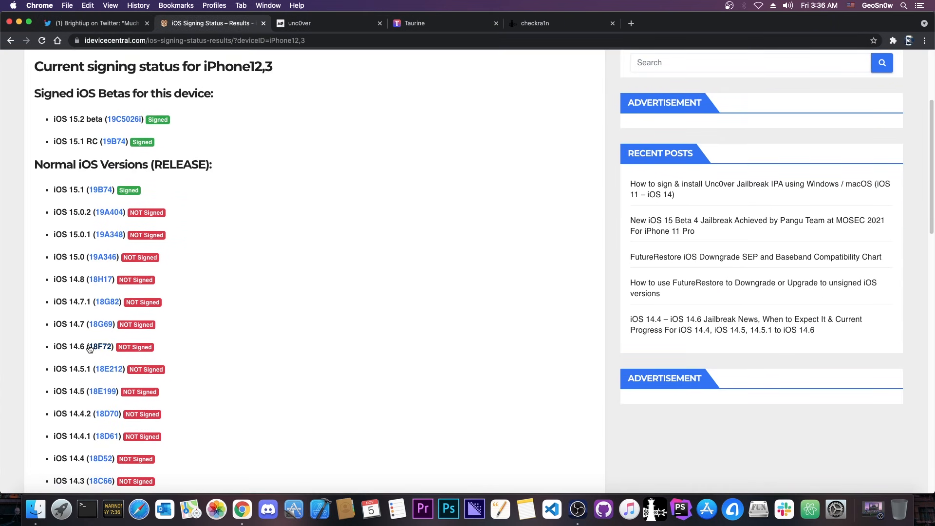
{"action": "mouse_move", "coordinate": [105, 304]}
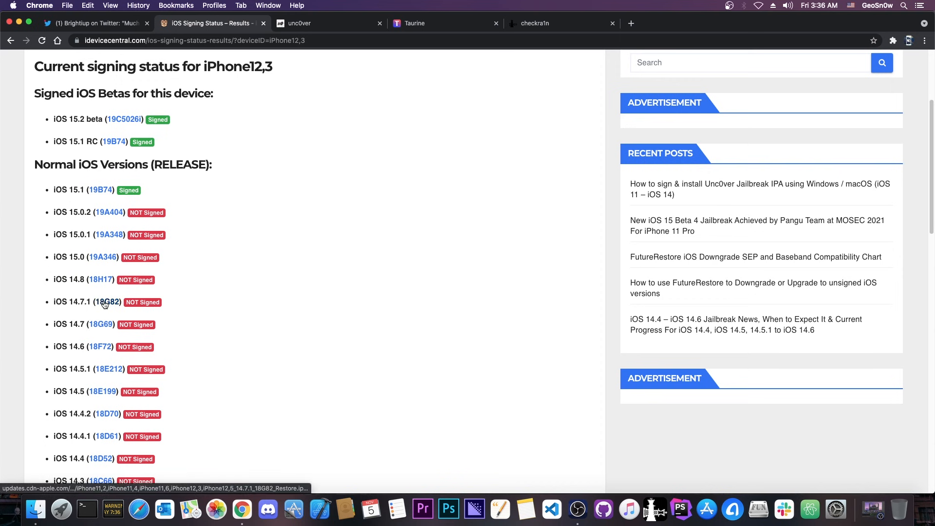
{"action": "mouse_move", "coordinate": [101, 263]}
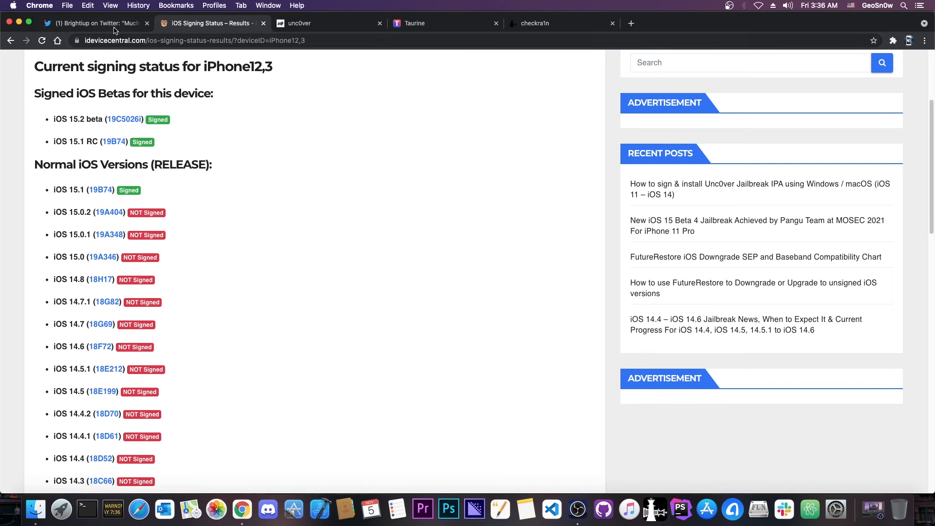
{"action": "left_click", "coordinate": [88, 23]}
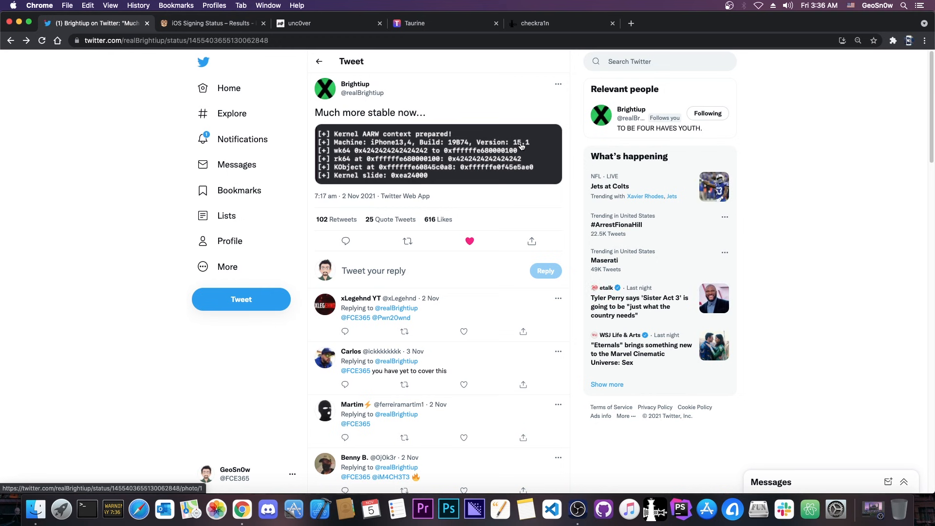
{"action": "mouse_move", "coordinate": [513, 142]}
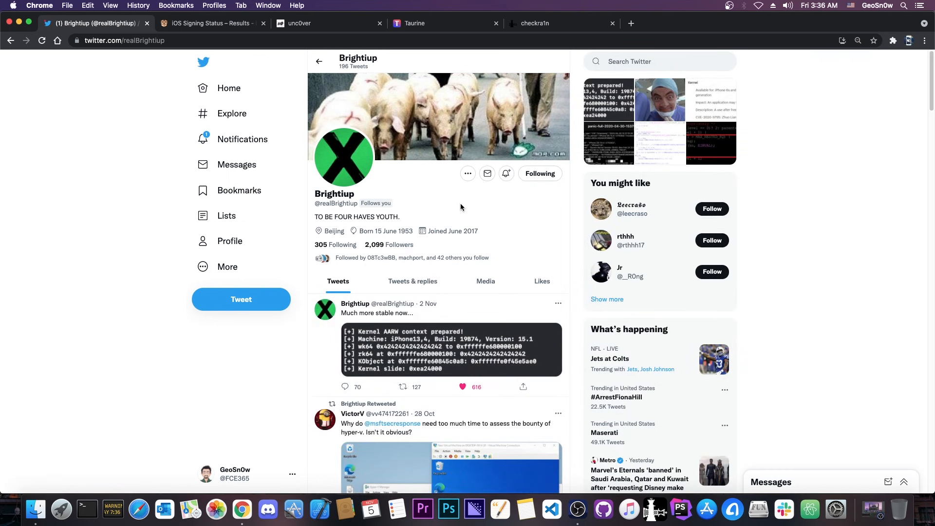
{"action": "mouse_move", "coordinate": [443, 314]}
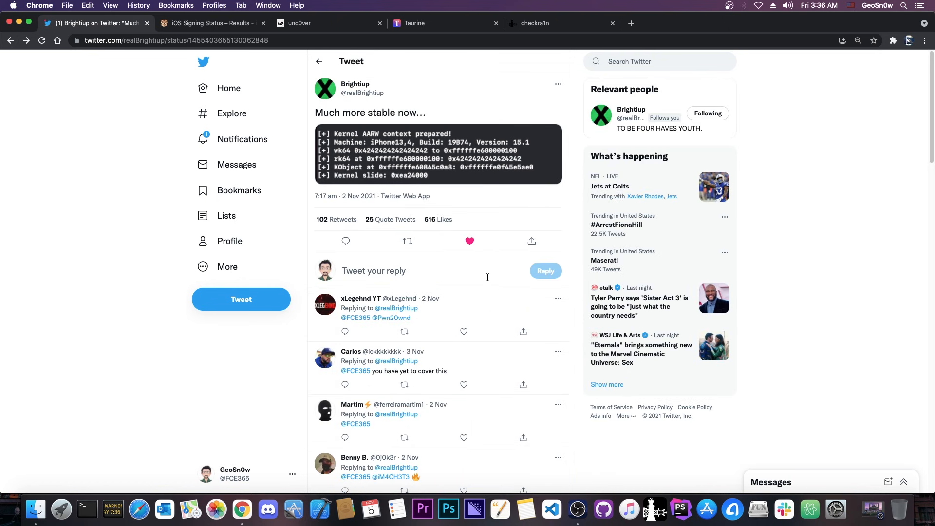
{"action": "mouse_move", "coordinate": [362, 106]}
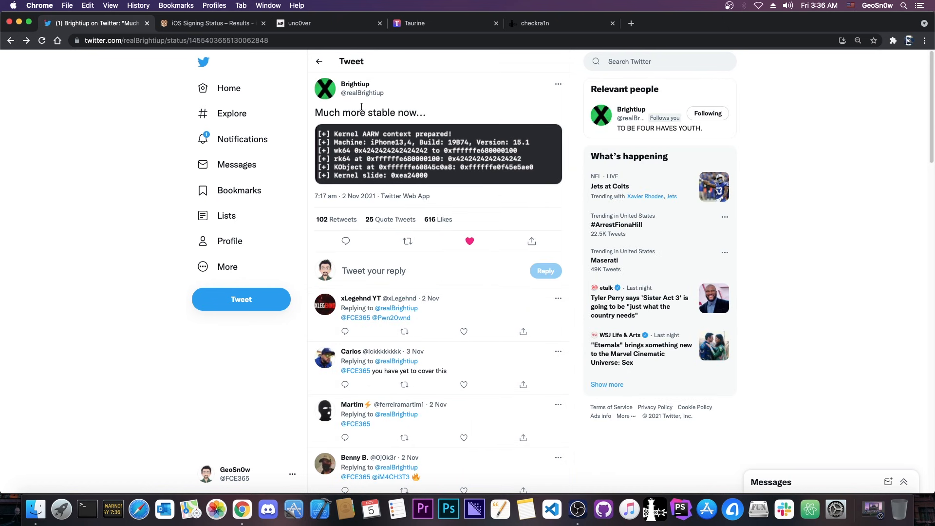
{"action": "left_click", "coordinate": [209, 23]}
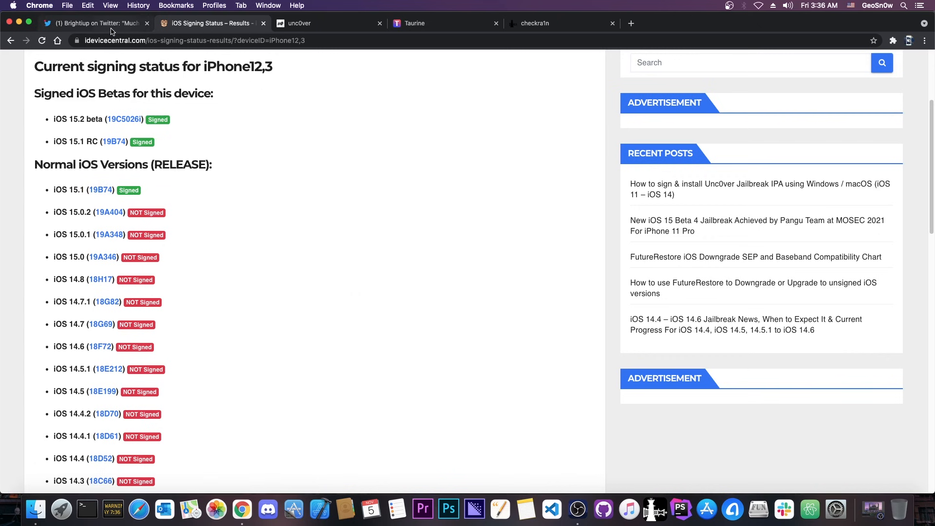
Compare Brightiup's iOS 15.1 kernel exploit tweet against the iPhone12,3 signing list.
{"action": "left_click", "coordinate": [93, 23]}
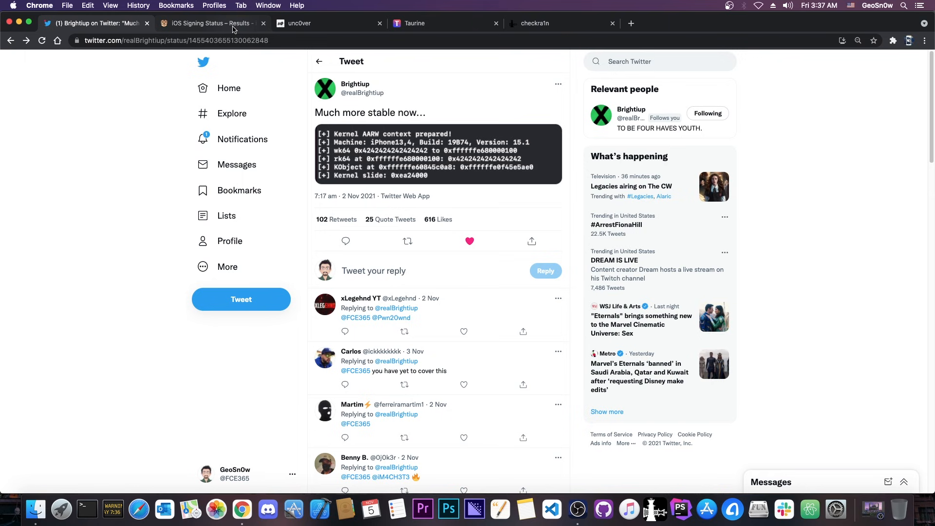
{"action": "left_click", "coordinate": [208, 23]}
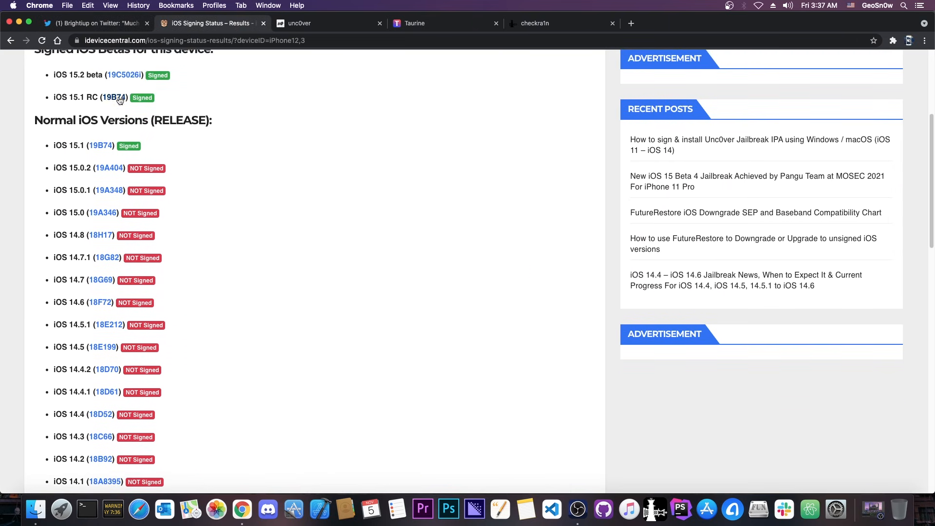
{"action": "mouse_move", "coordinate": [100, 152]}
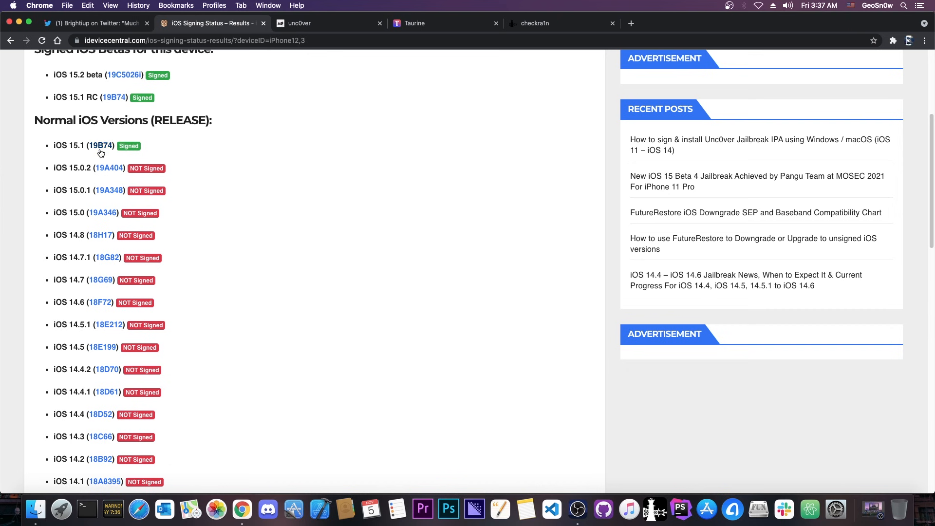
{"action": "left_click", "coordinate": [95, 23]}
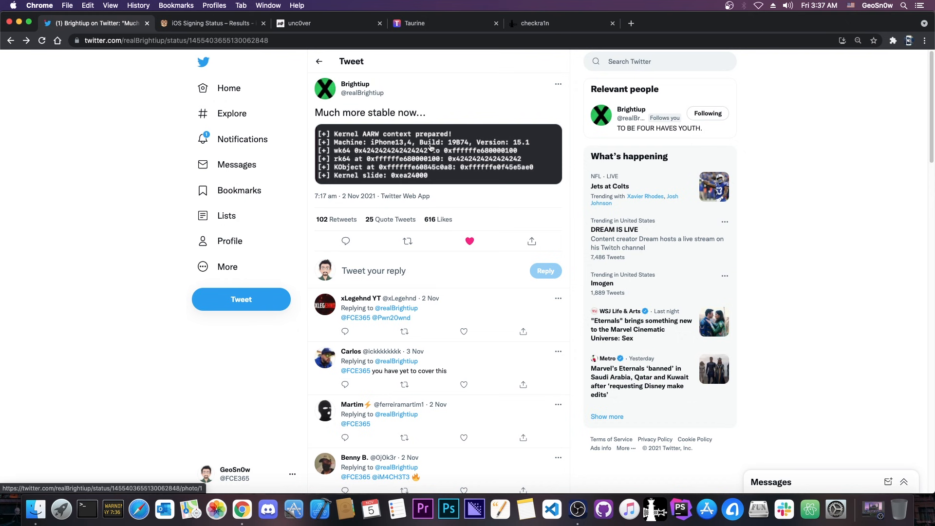
{"action": "mouse_move", "coordinate": [420, 144]}
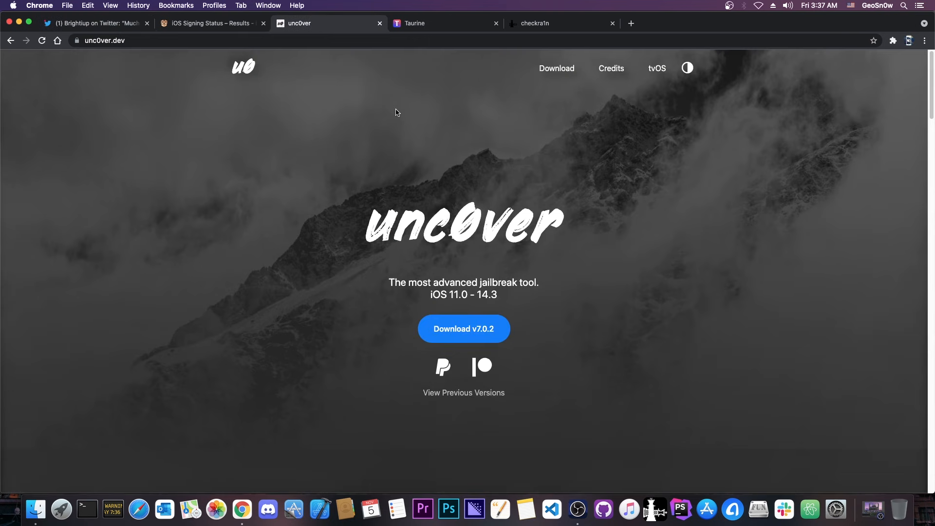
{"action": "left_click", "coordinate": [433, 24]}
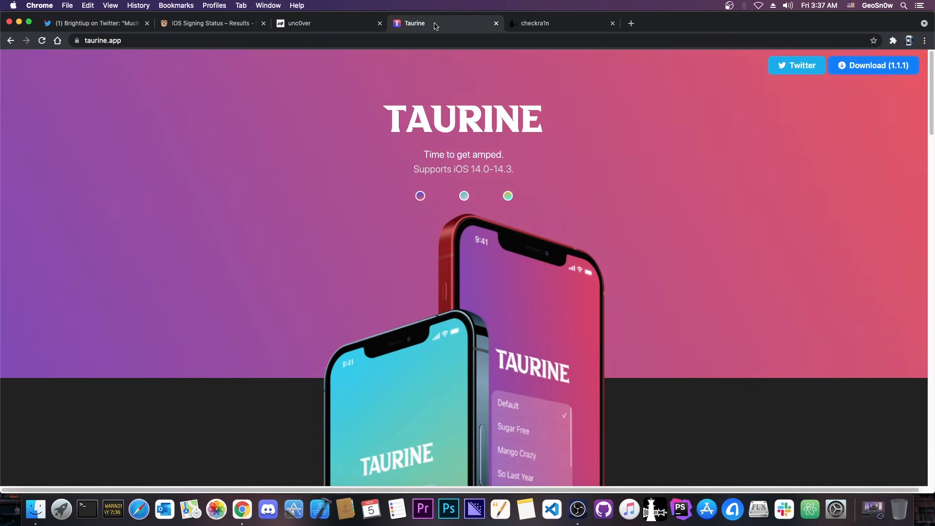
{"action": "left_click", "coordinate": [93, 23]}
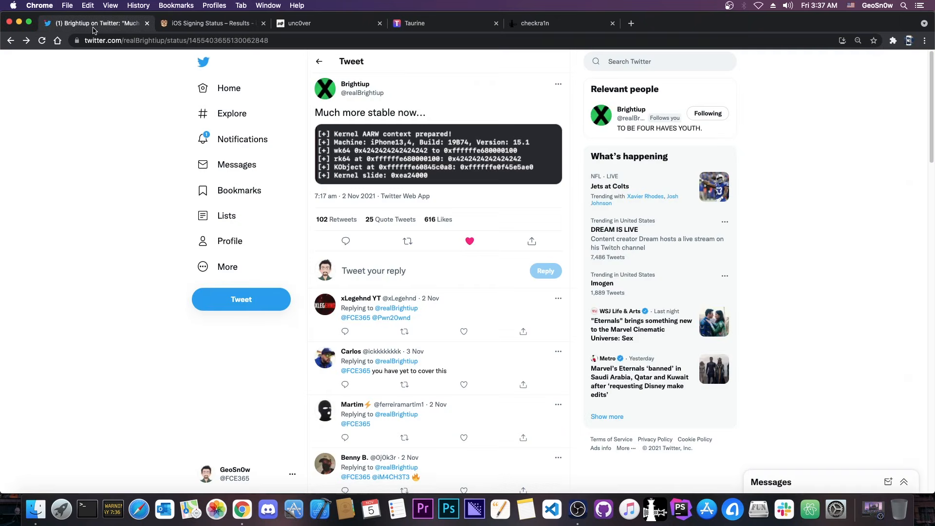
{"action": "left_click", "coordinate": [208, 24]}
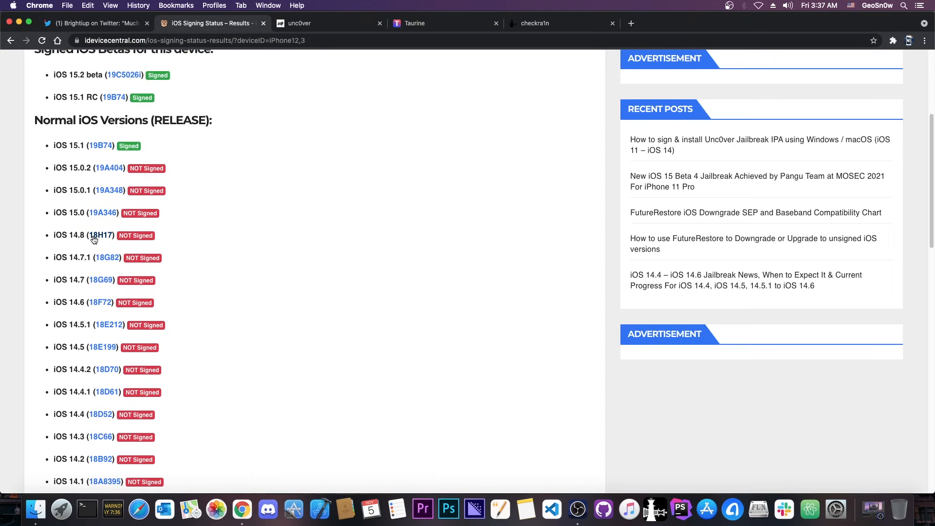
{"action": "left_click", "coordinate": [534, 23]}
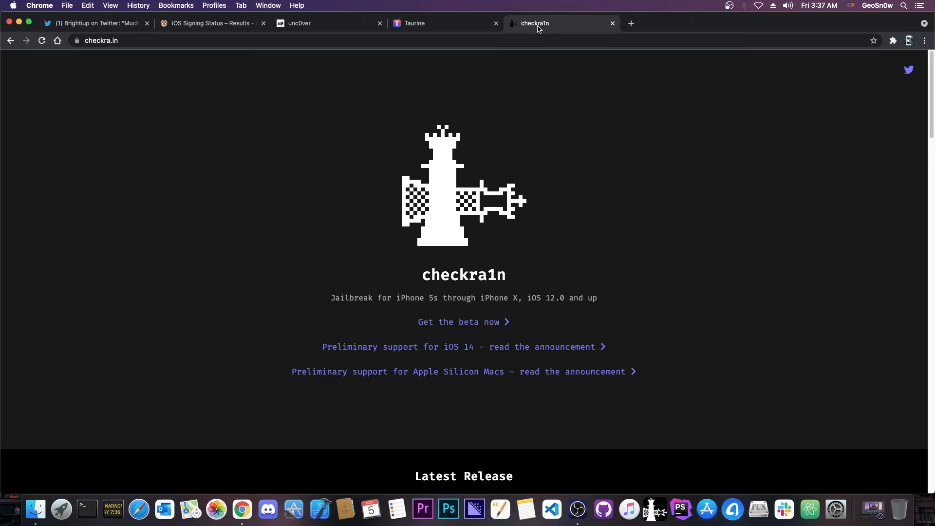
{"action": "mouse_move", "coordinate": [560, 103]}
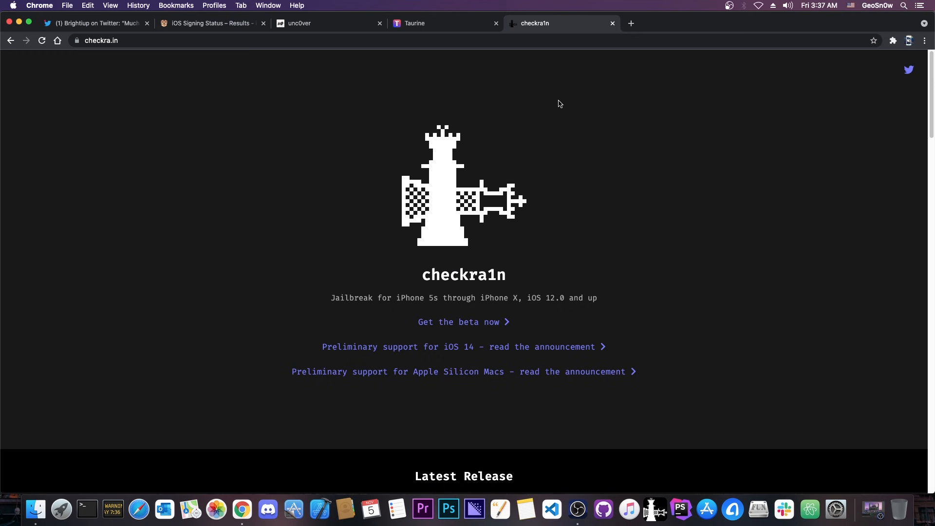
{"action": "mouse_move", "coordinate": [557, 103]}
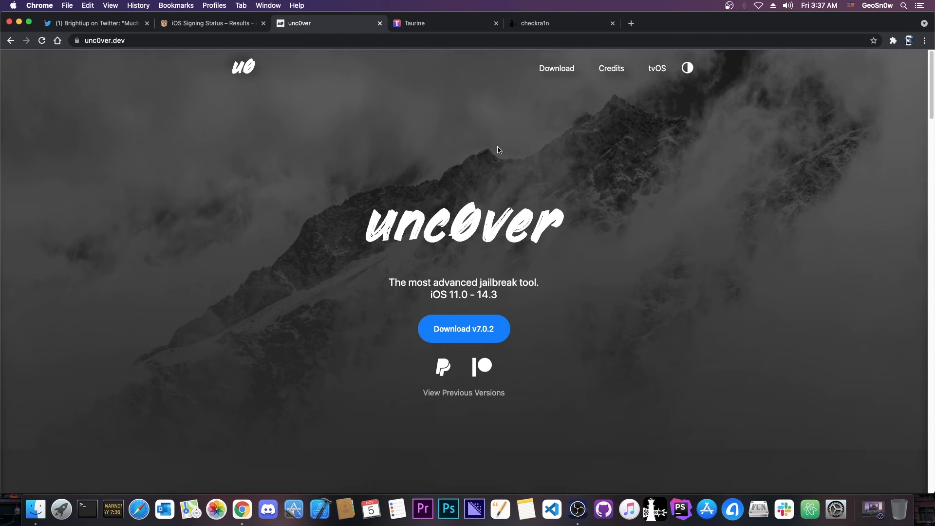
Read unc0ver's What's New notes on iOS 14 fixes, then return to the signing list.
{"action": "scroll", "scroll_direction": "down", "scroll_amount": 3}
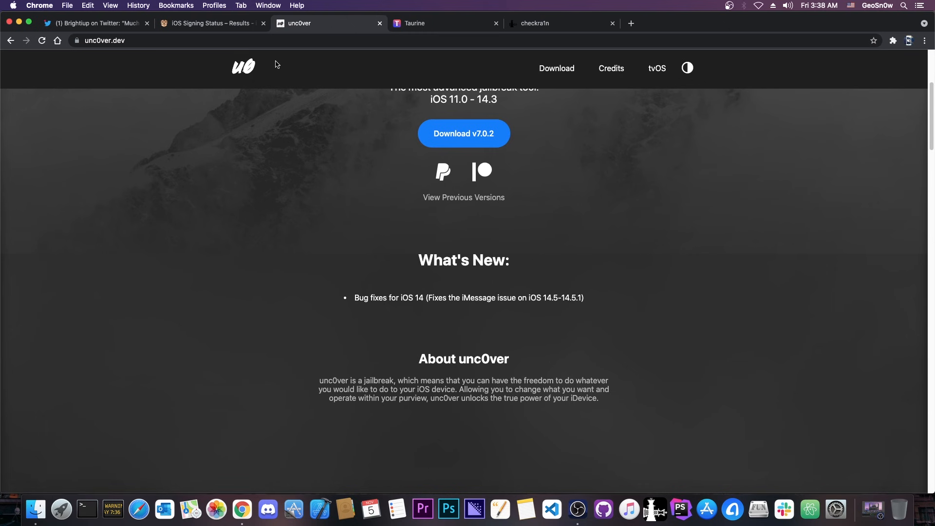
{"action": "left_click", "coordinate": [211, 23]}
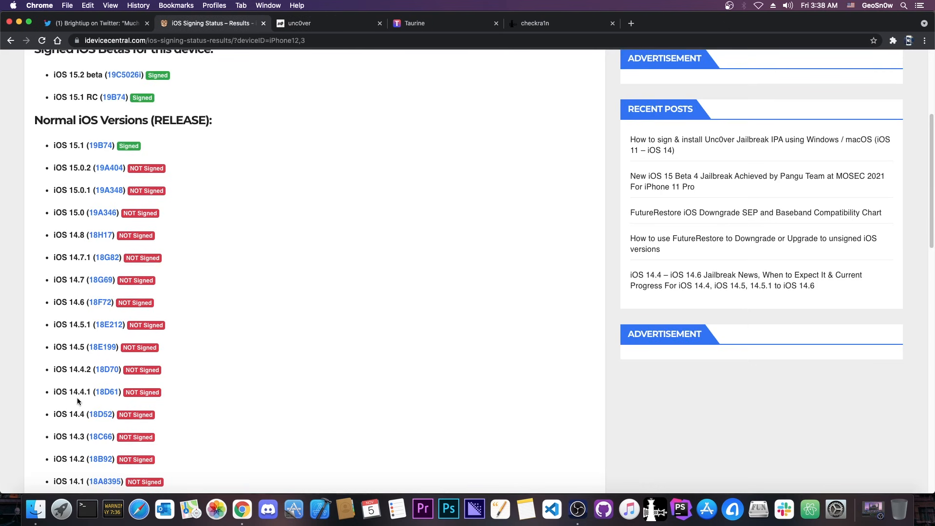
{"action": "mouse_move", "coordinate": [100, 414]}
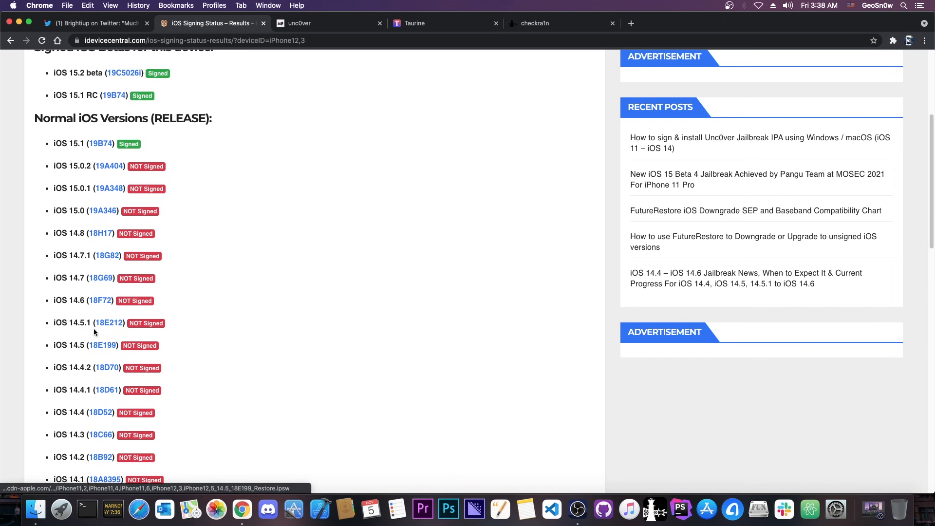
{"action": "mouse_move", "coordinate": [85, 300]}
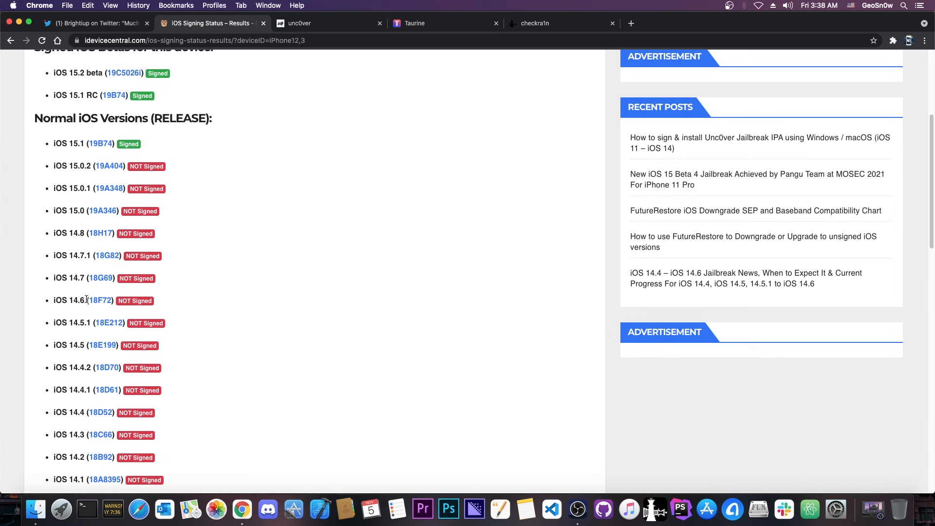
{"action": "mouse_move", "coordinate": [75, 279]}
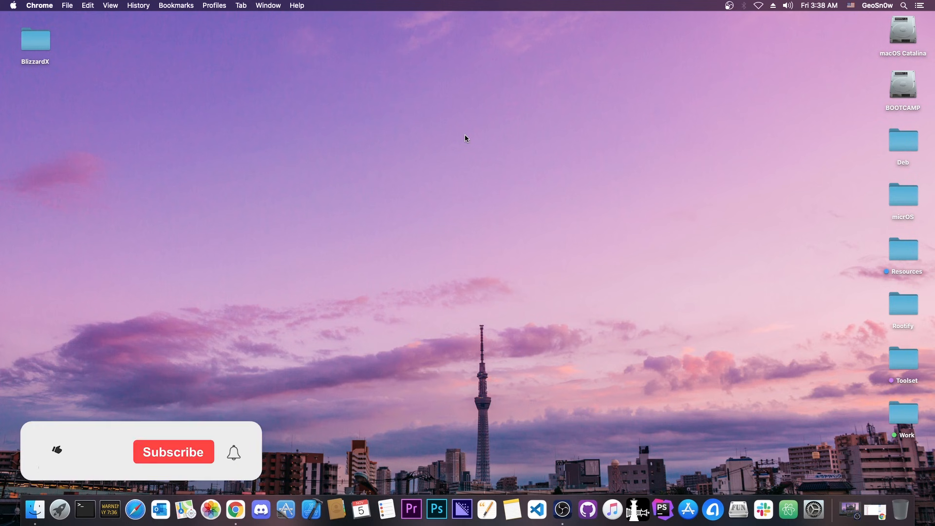
{"action": "left_click", "coordinate": [57, 451]}
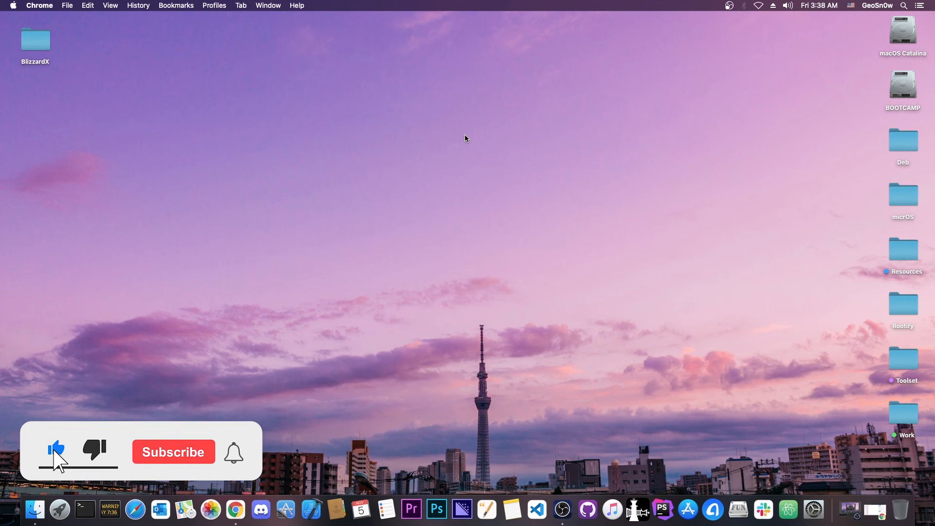
{"action": "left_click", "coordinate": [174, 451]}
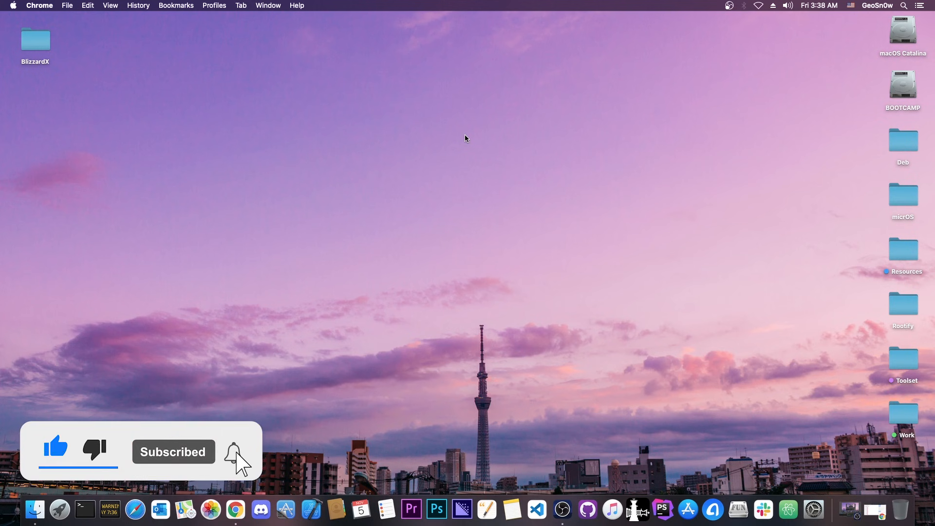